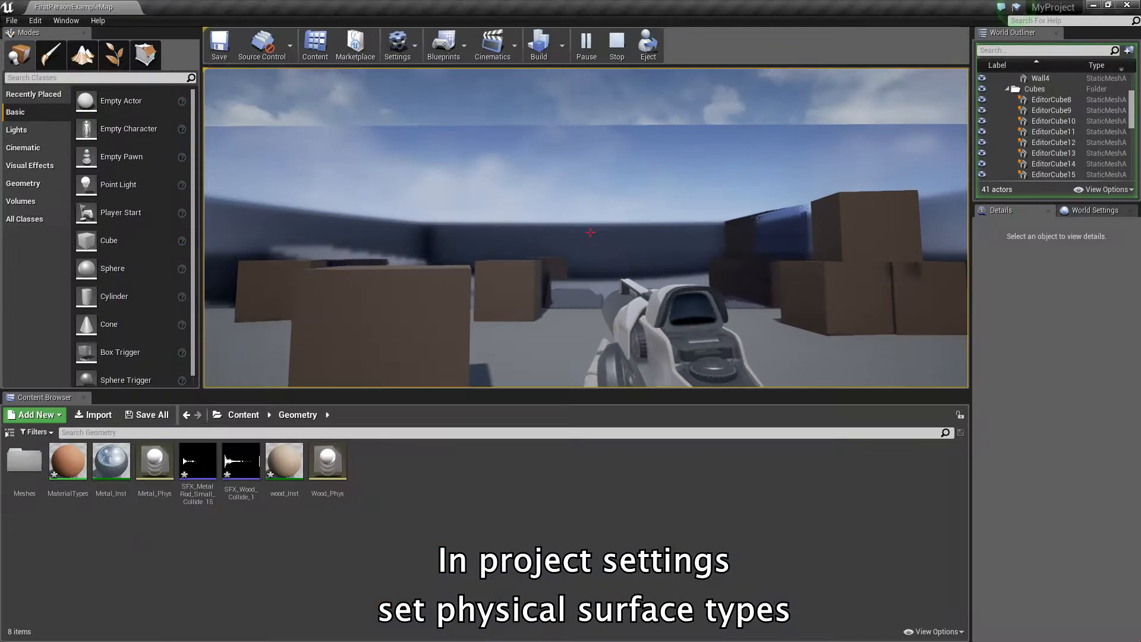
Stop the Play-in-Editor session and show the toolbar Settings list.
left_click(616, 46)
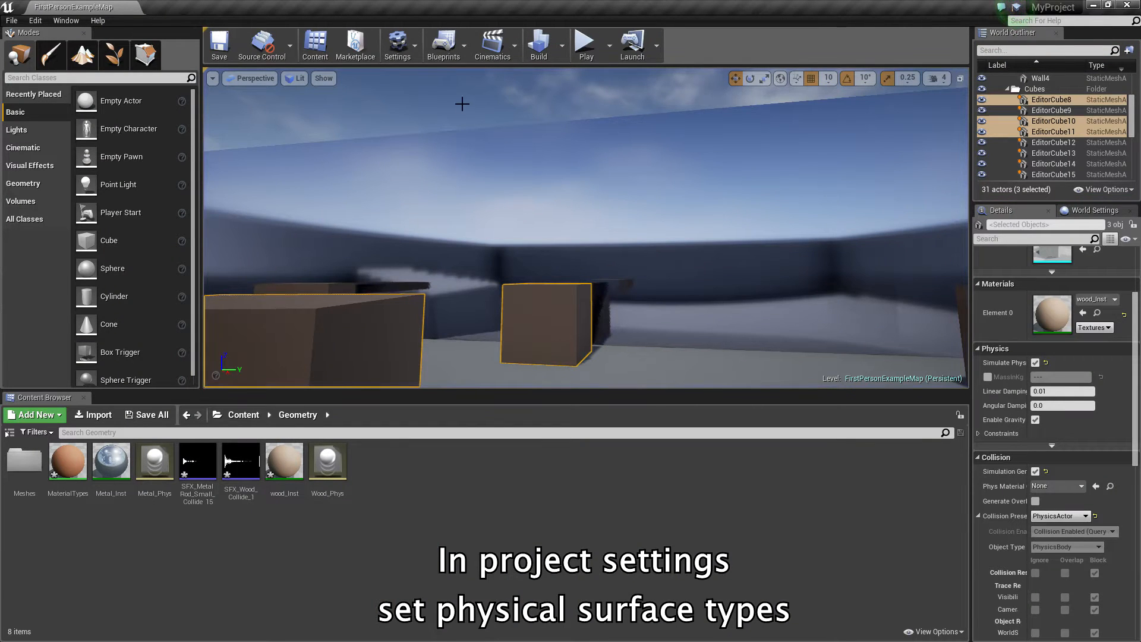
left_click(398, 44)
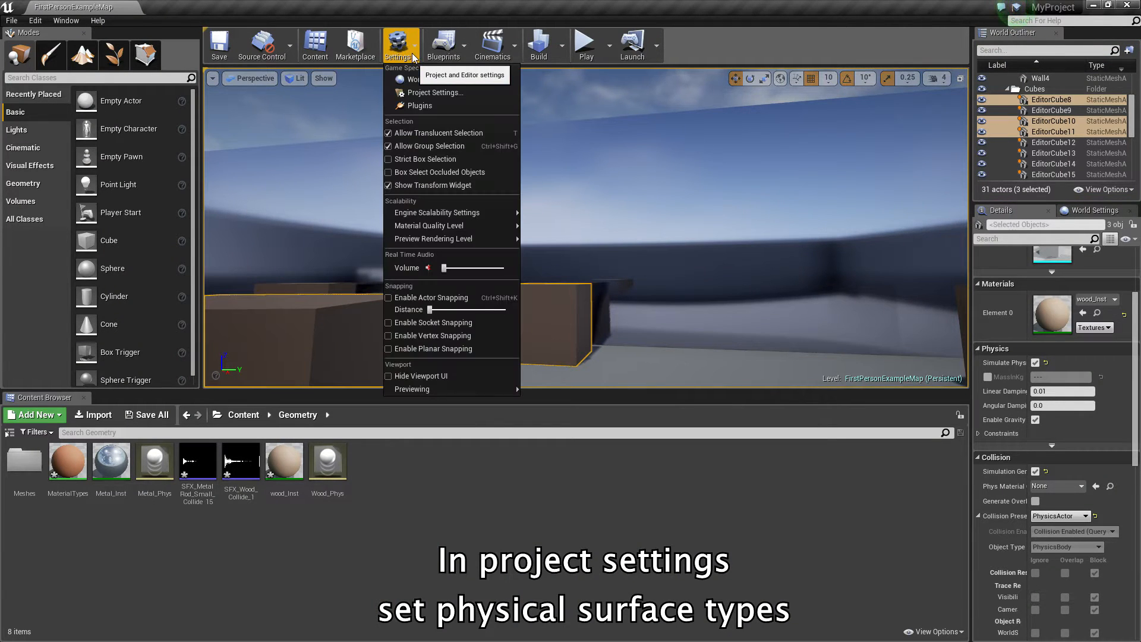
Check the wood and metal entries under Engine > Physics surface types, then close Project Settings.
left_click(434, 92)
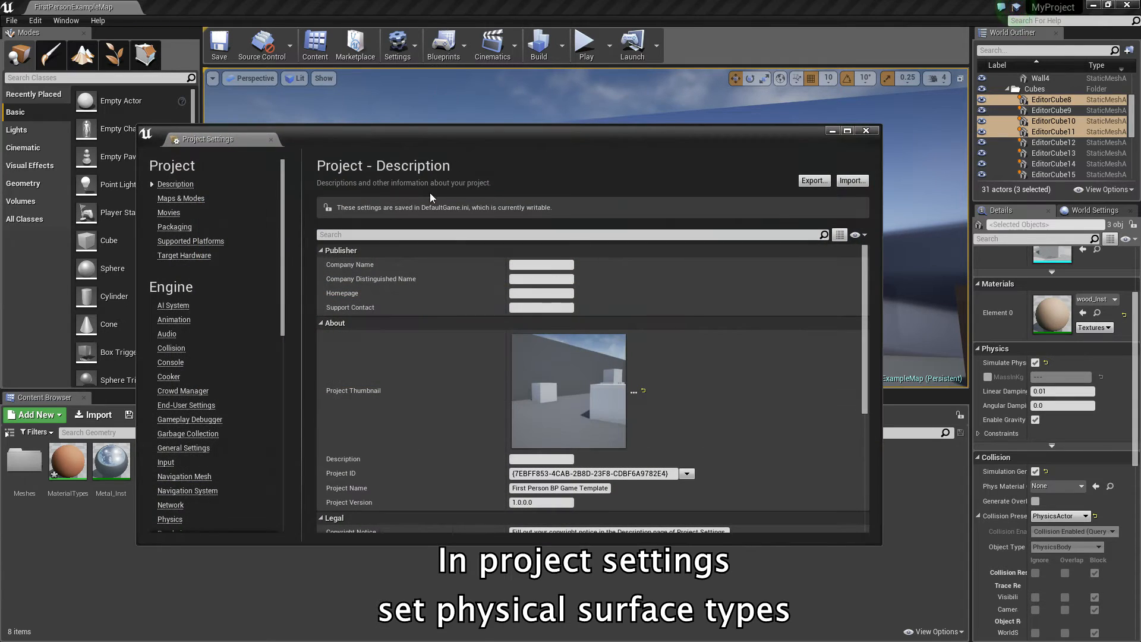
mouse_move(169, 519)
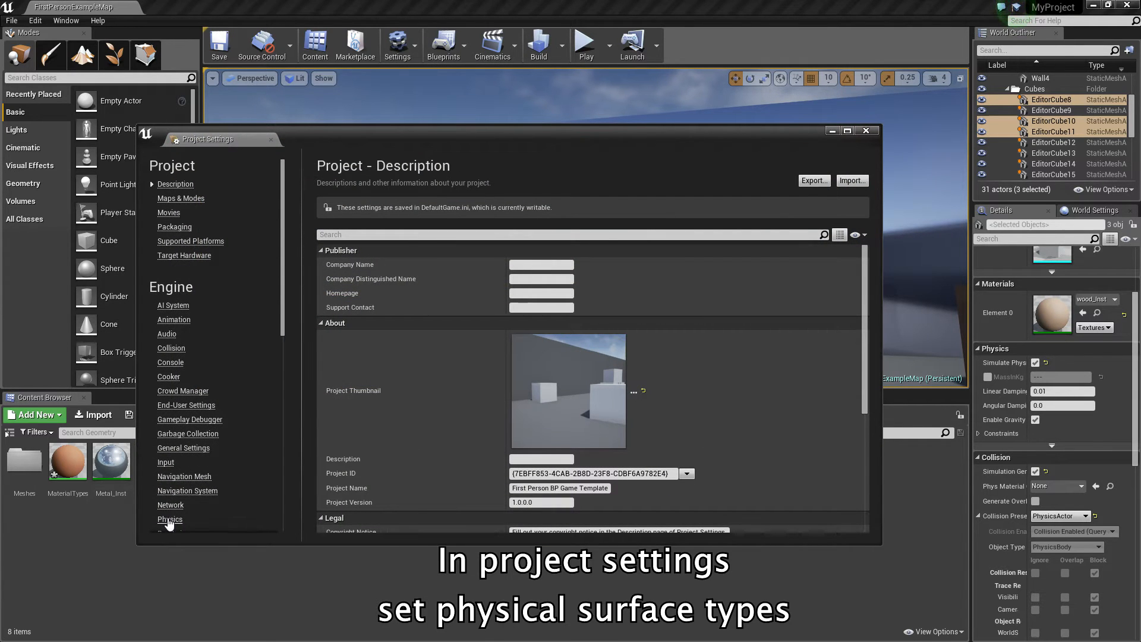
left_click(169, 519)
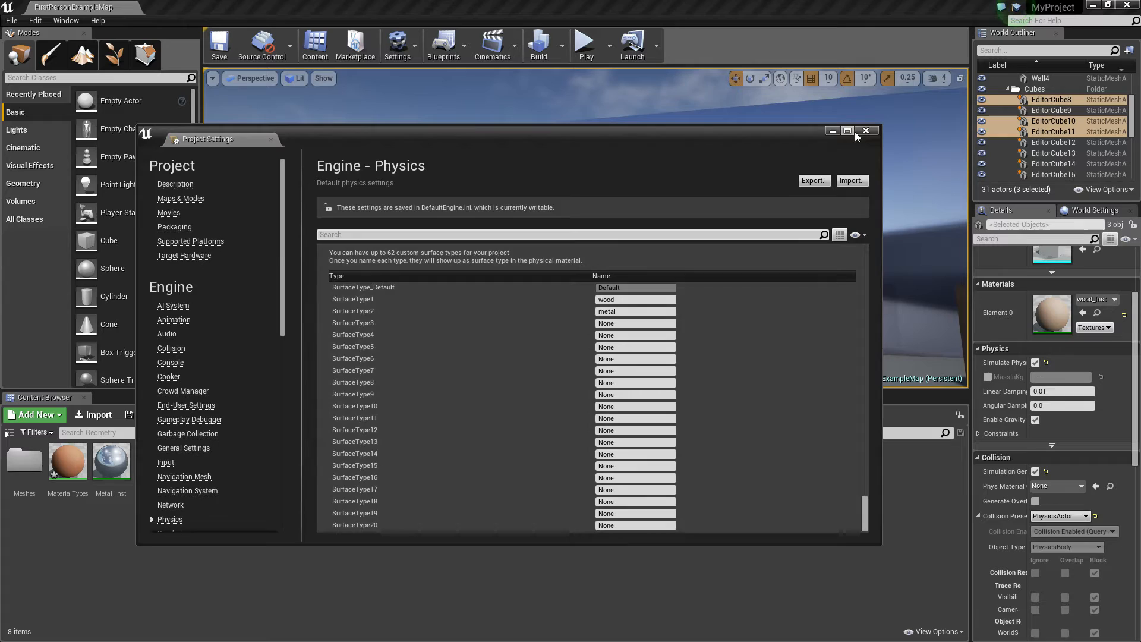
left_click(865, 132)
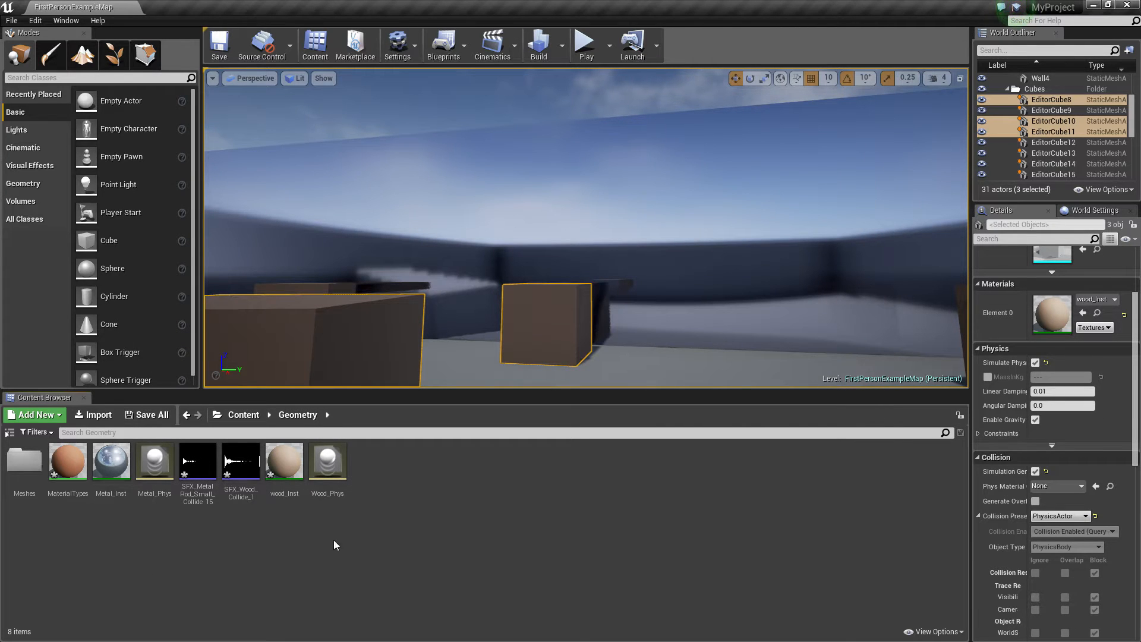
left_click(67, 460)
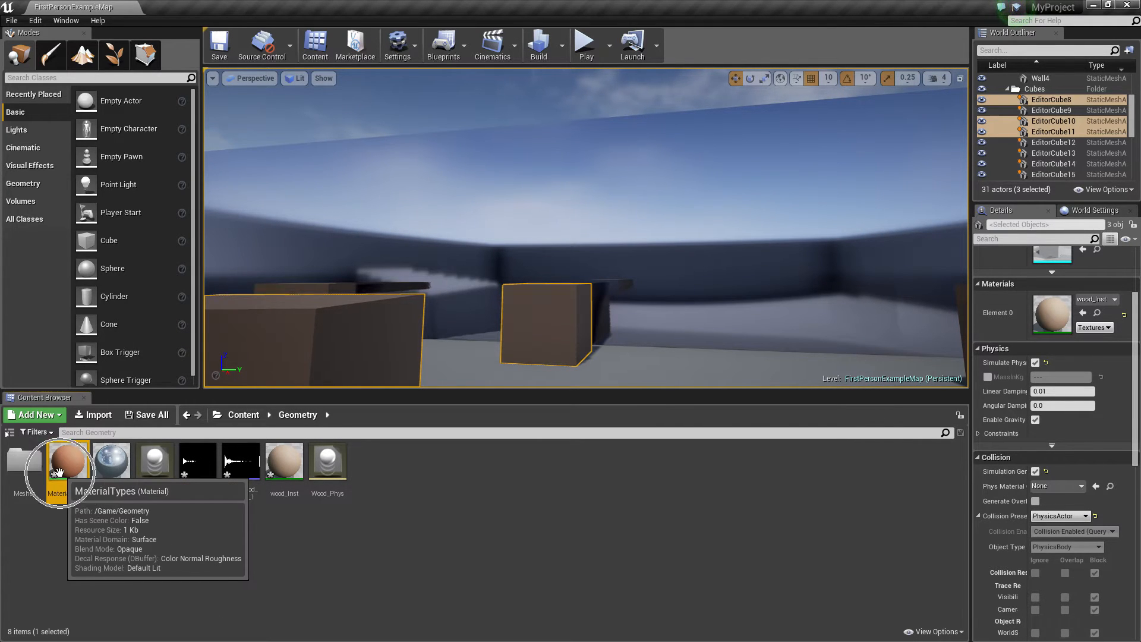
left_click(34, 414)
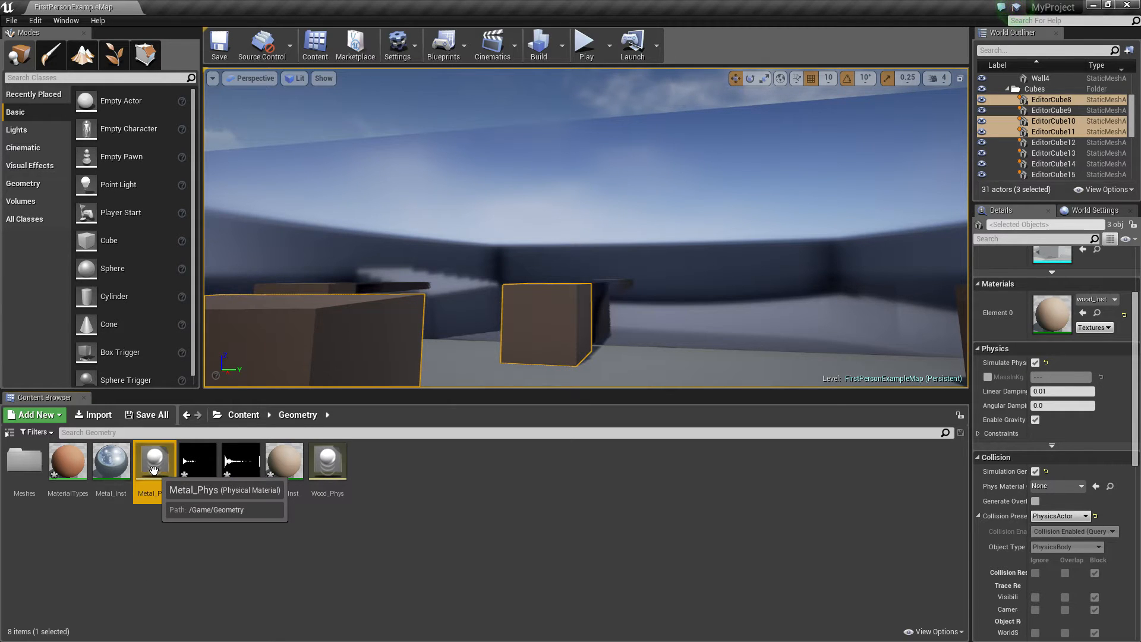
Confirm Metal_Phys uses the metal surface type, then open the Metal_Inst material instance.
double_click(154, 460)
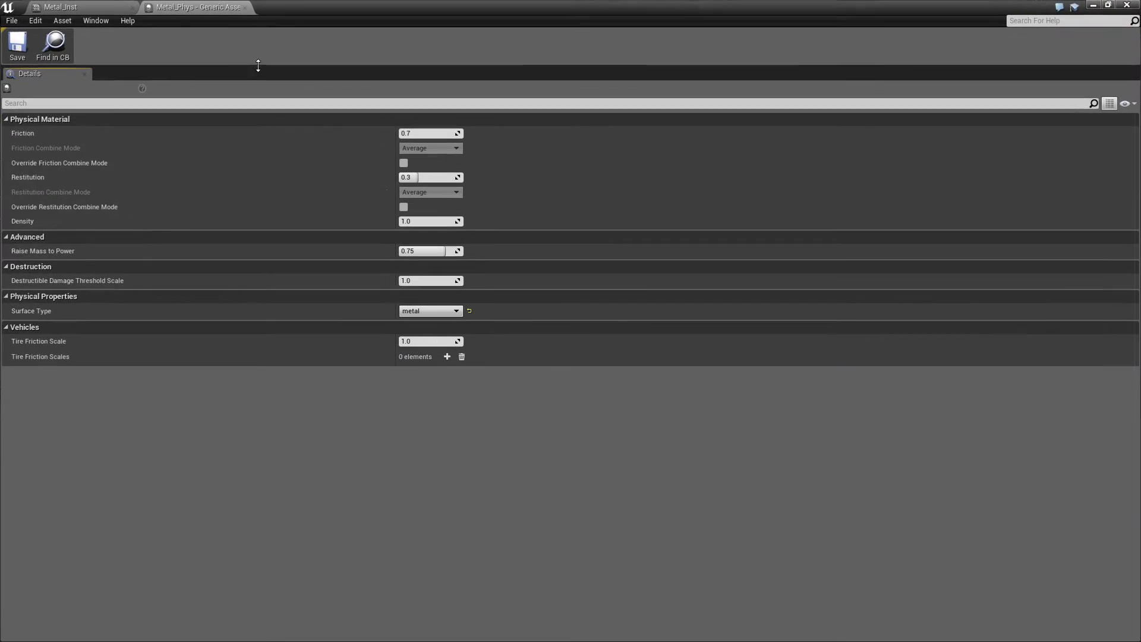
mouse_move(132, 7)
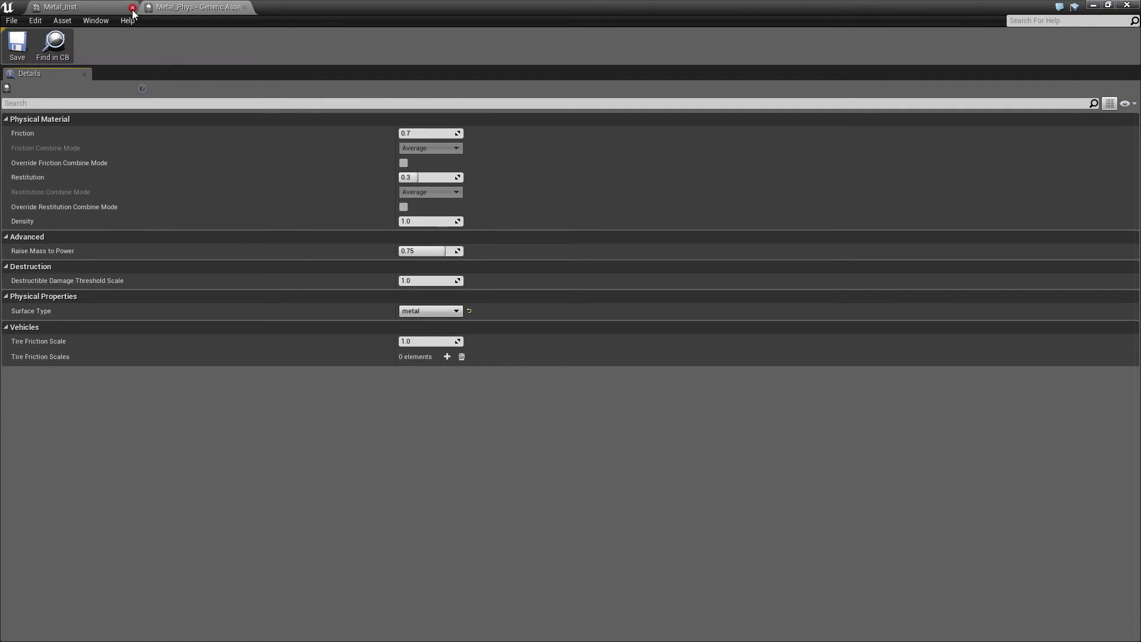
mouse_move(433, 310)
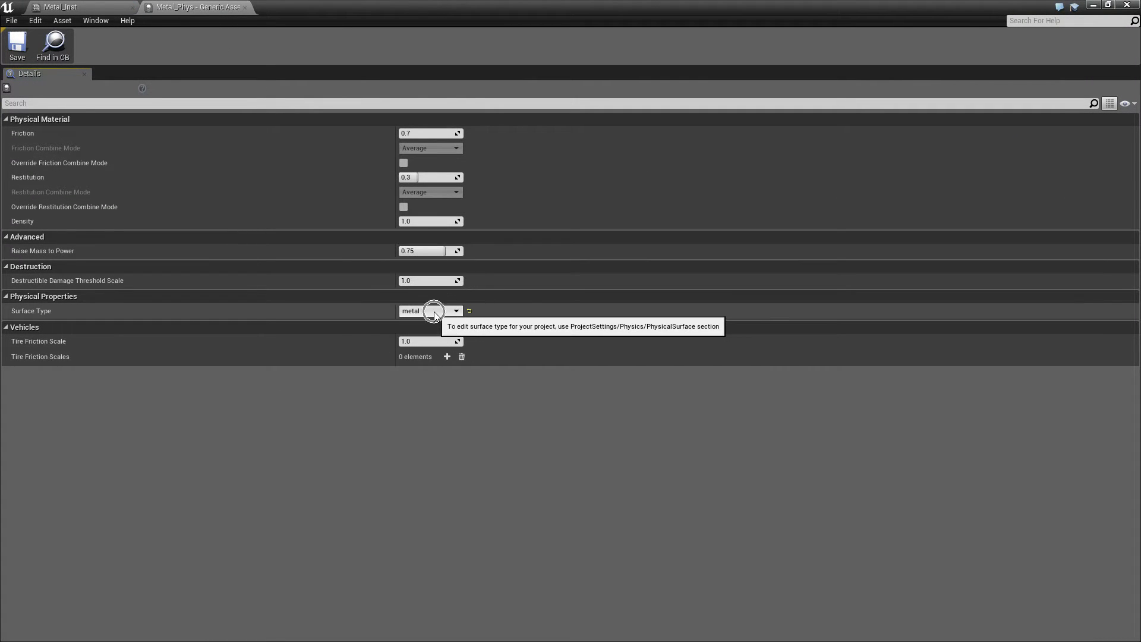
left_click(457, 311)
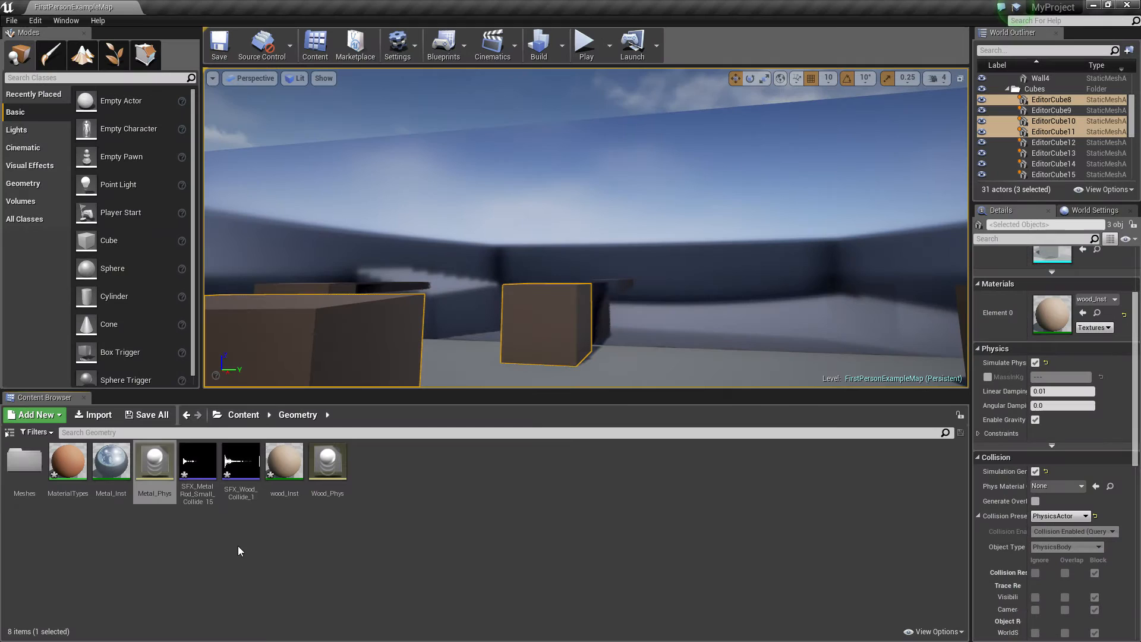
left_click(241, 460)
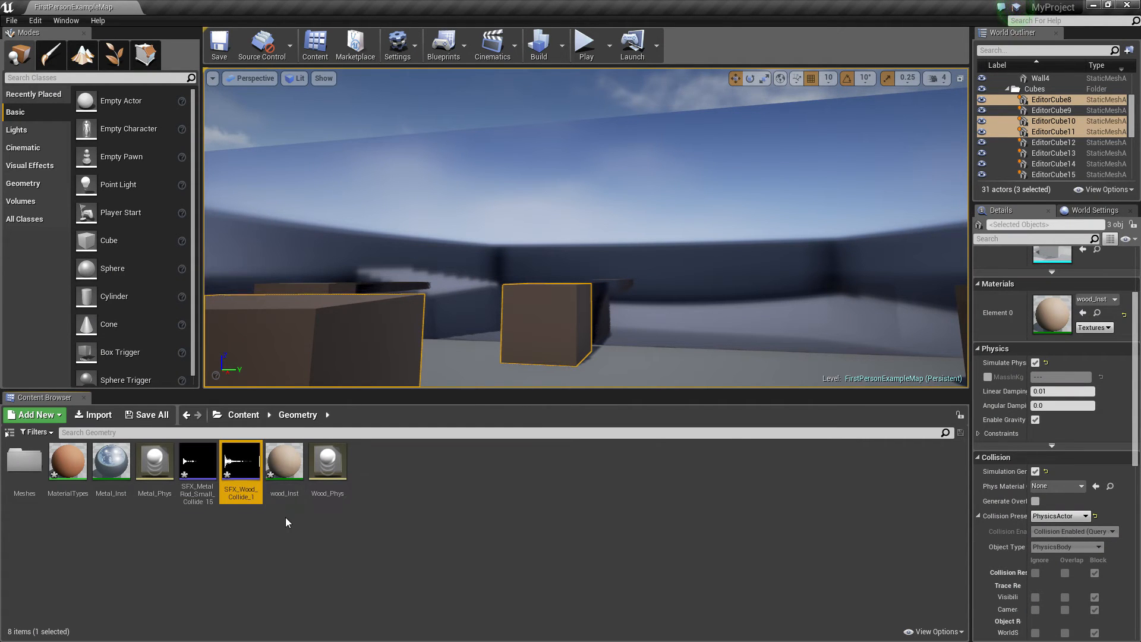
double_click(110, 461)
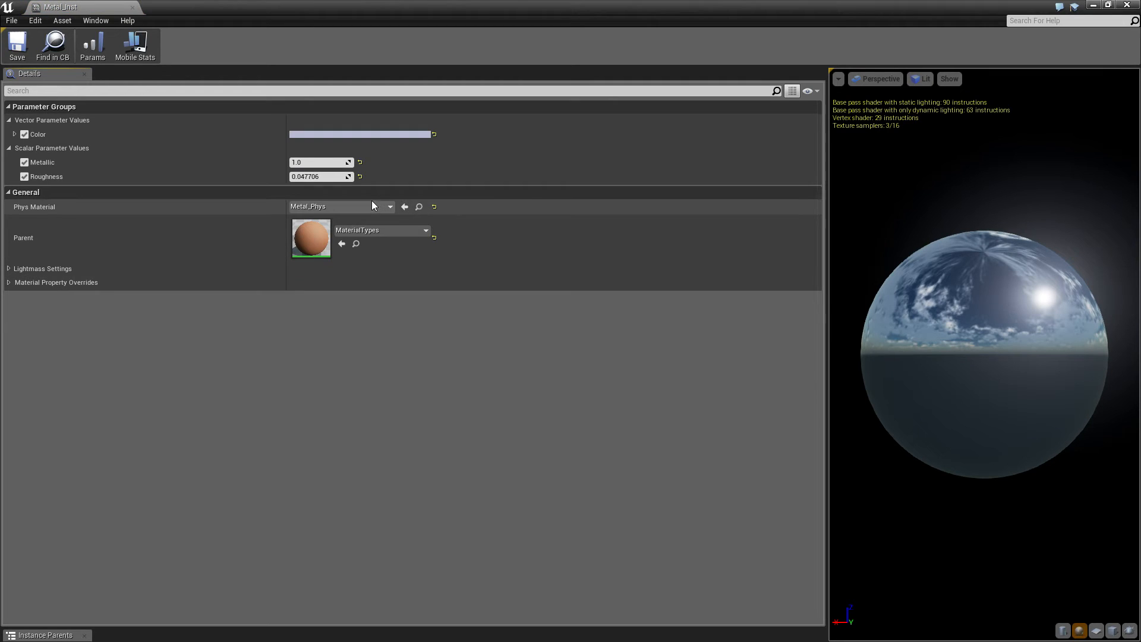
List Metal_Inst's physical material options, showing Metal_Phys assigned and Wood_Phys available.
left_click(389, 207)
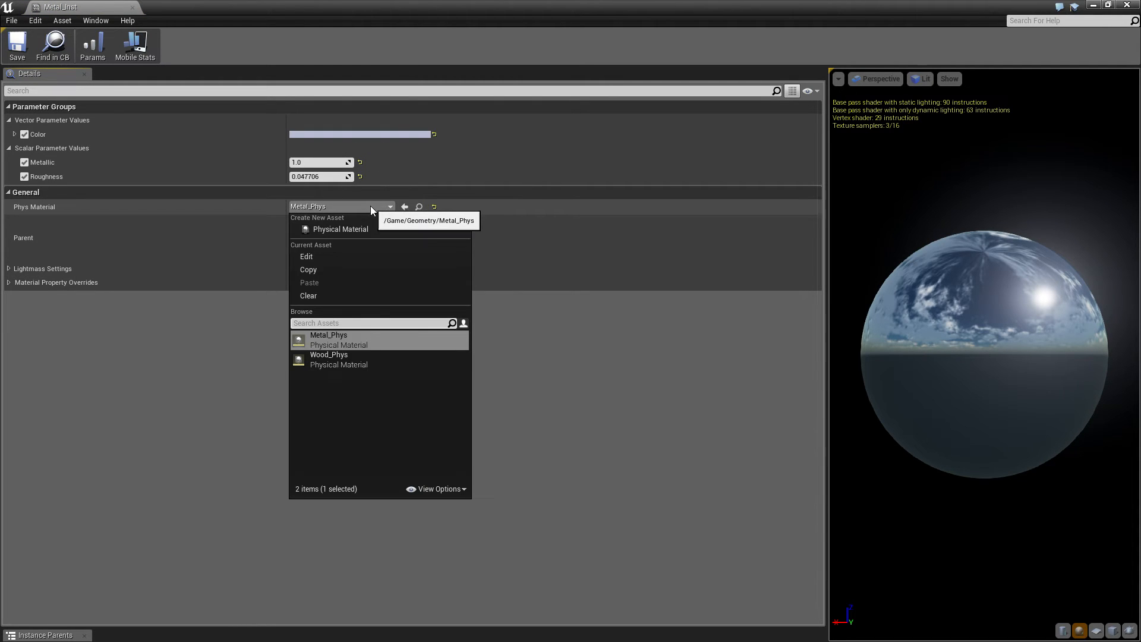
mouse_move(328, 334)
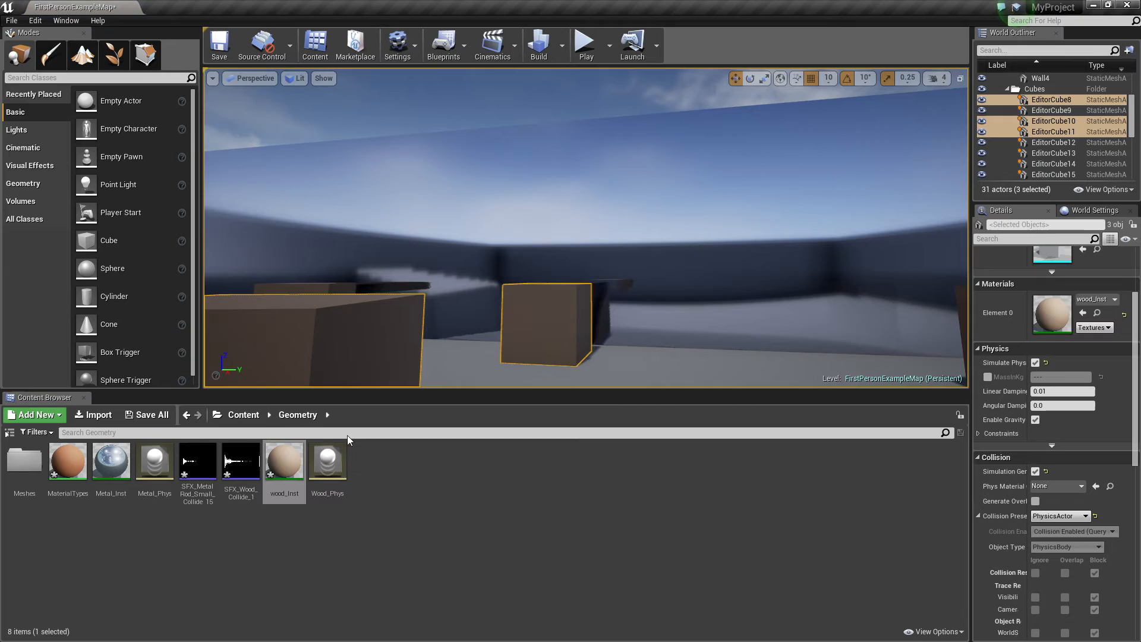
Open FirstPersonProjectile from Content > FirstPersonBP > Blueprints.
left_click(111, 460)
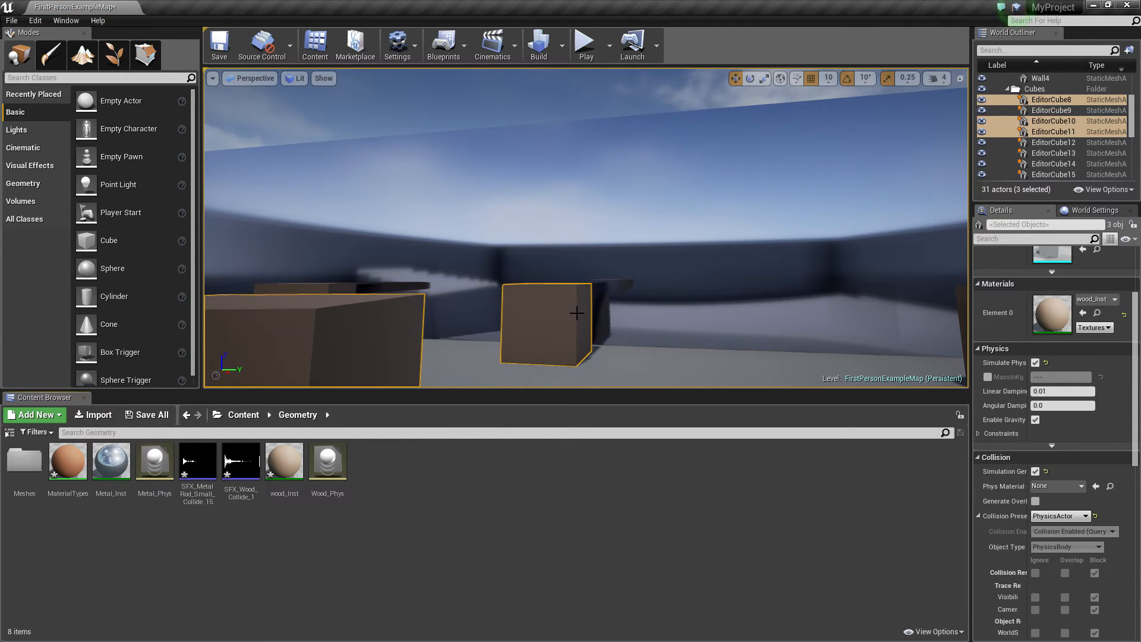
left_click(244, 414)
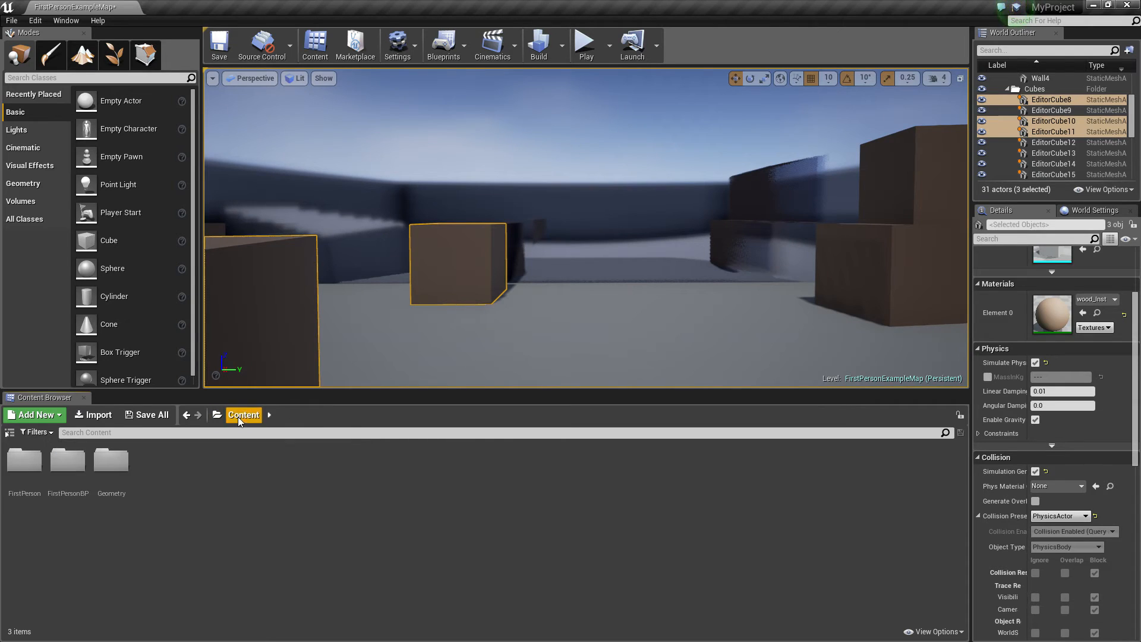
double_click(68, 459)
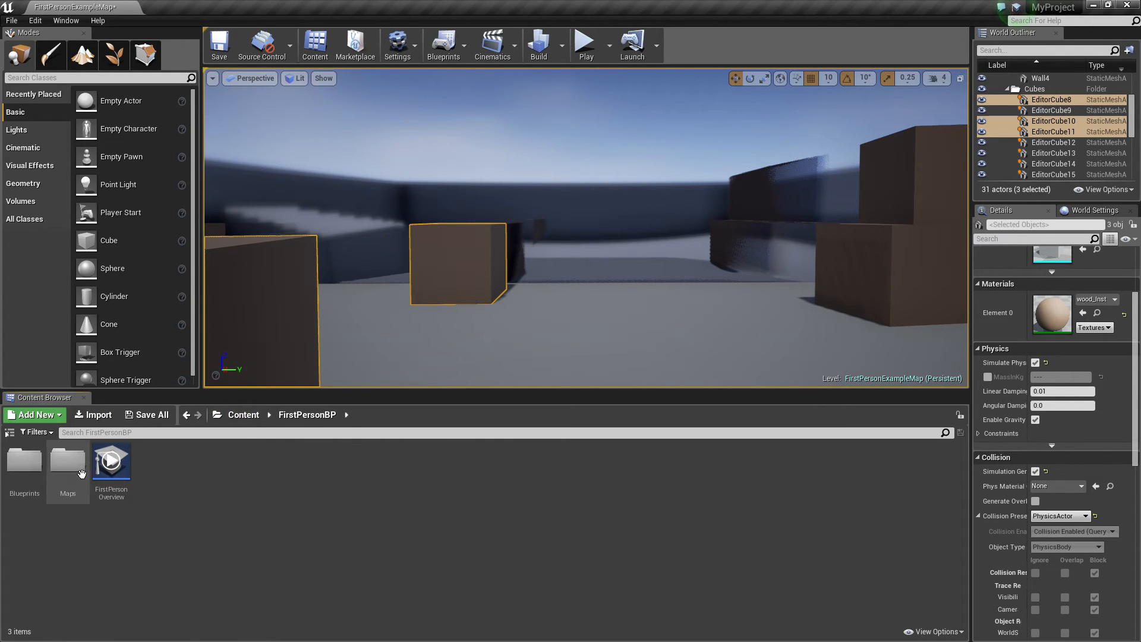
double_click(23, 462)
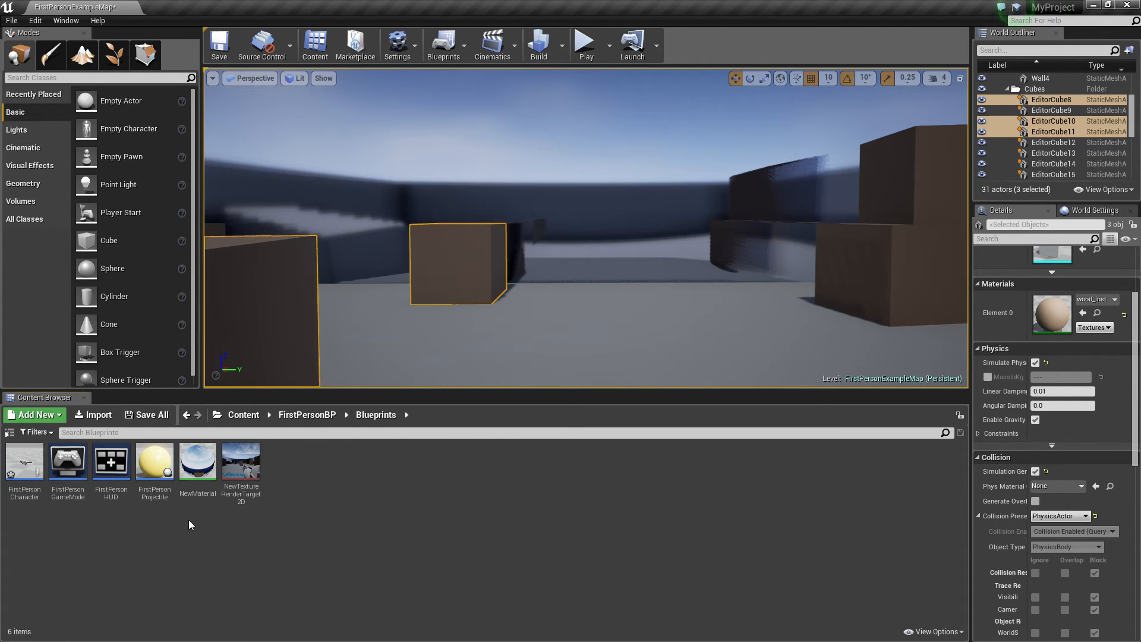
double_click(153, 463)
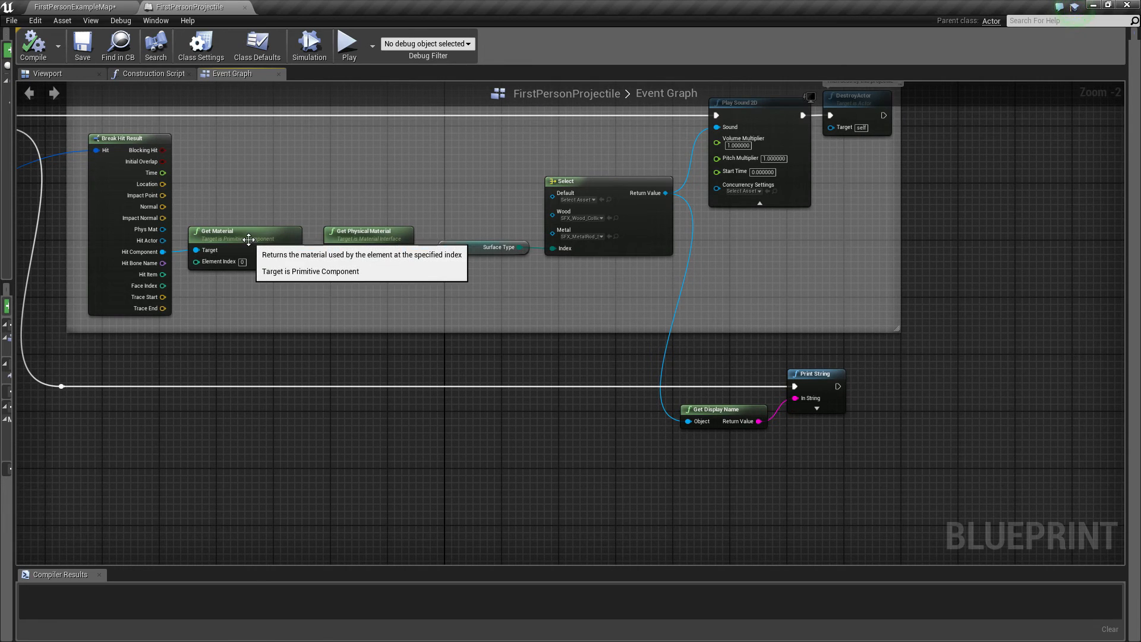
mouse_move(366, 233)
type("sele")
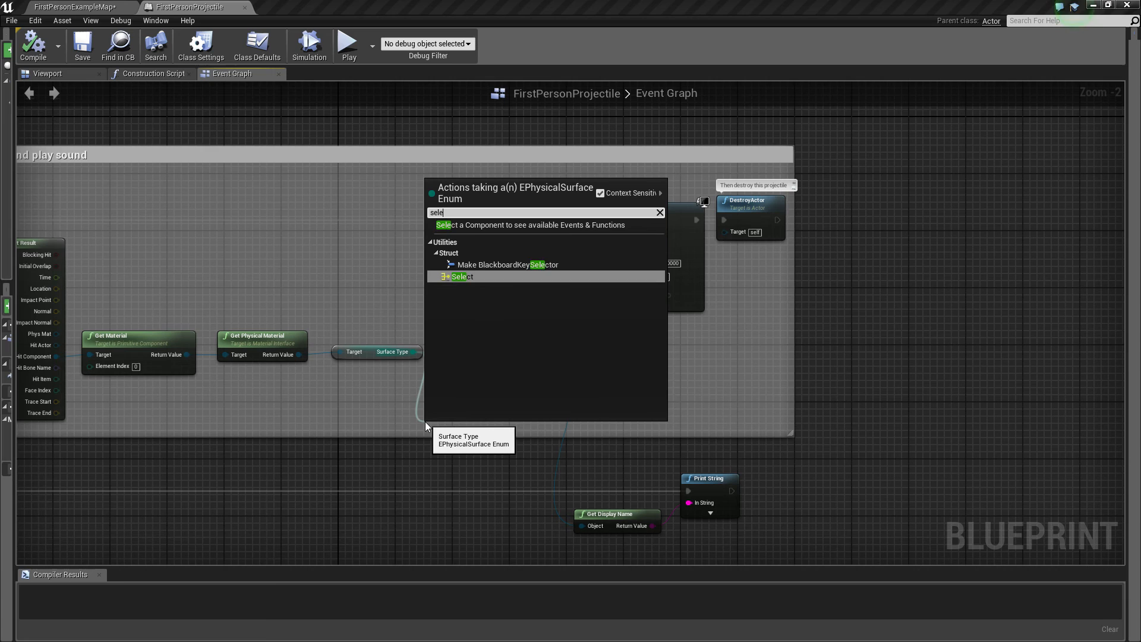
Inspect the Select node choosing wood or metal sound by surface type, then close the blueprint.
left_click(460, 277)
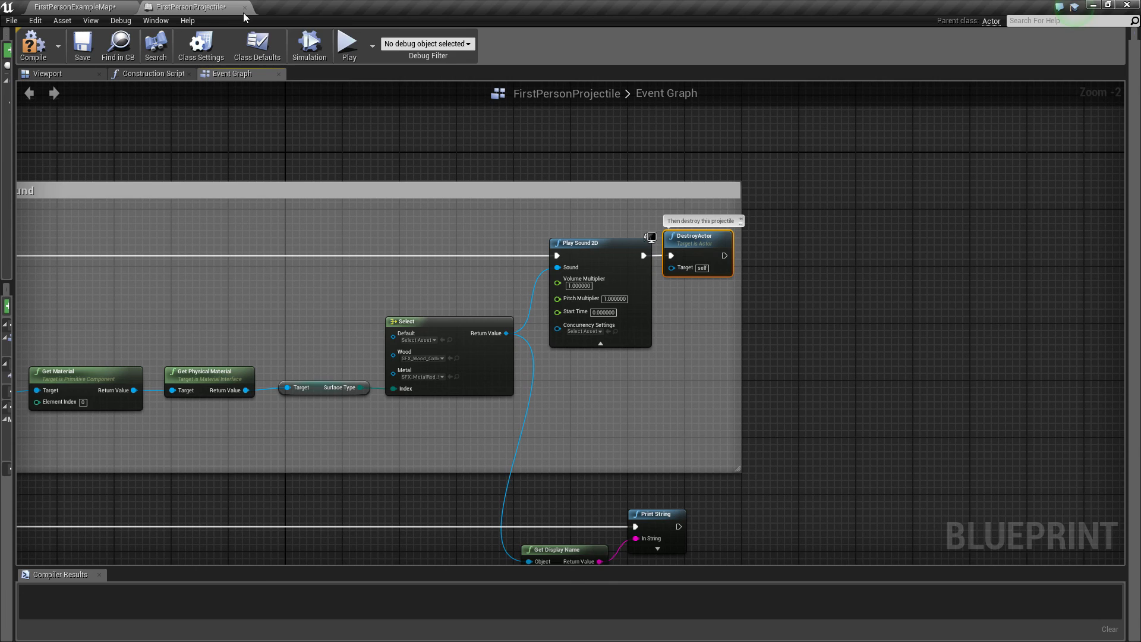
left_click(76, 6)
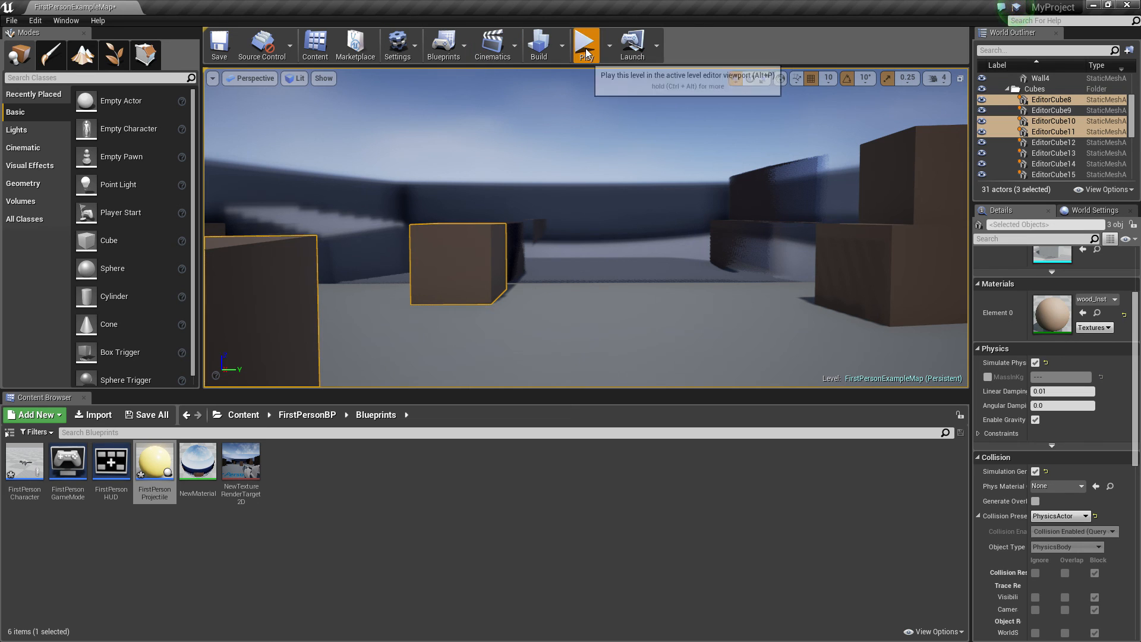